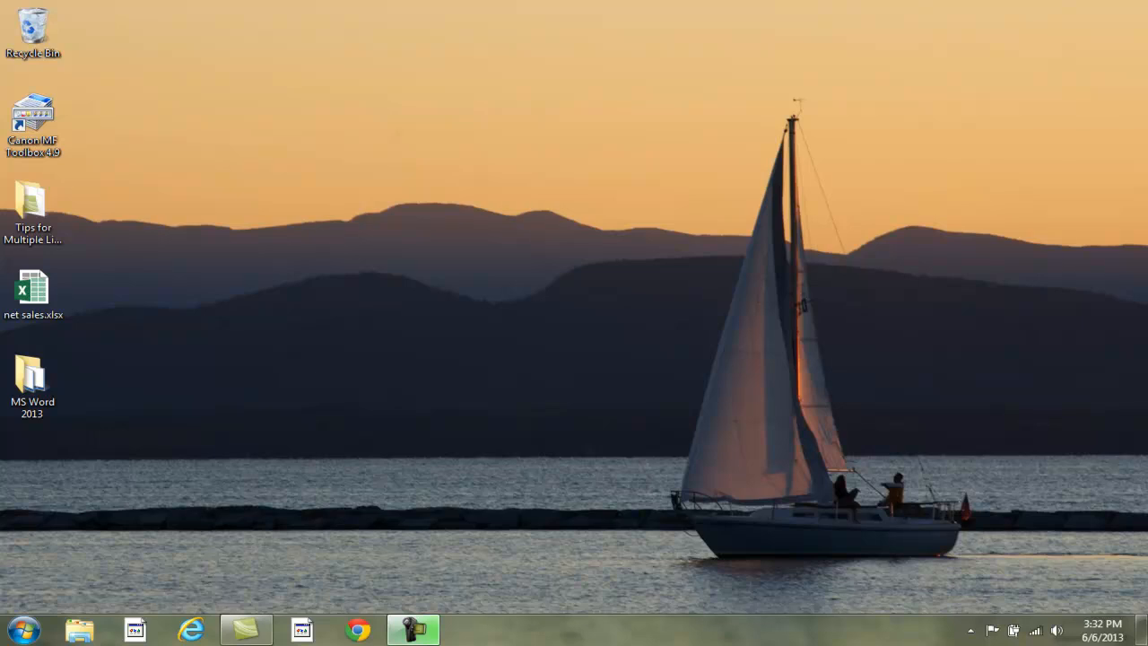
mouse_move(696, 491)
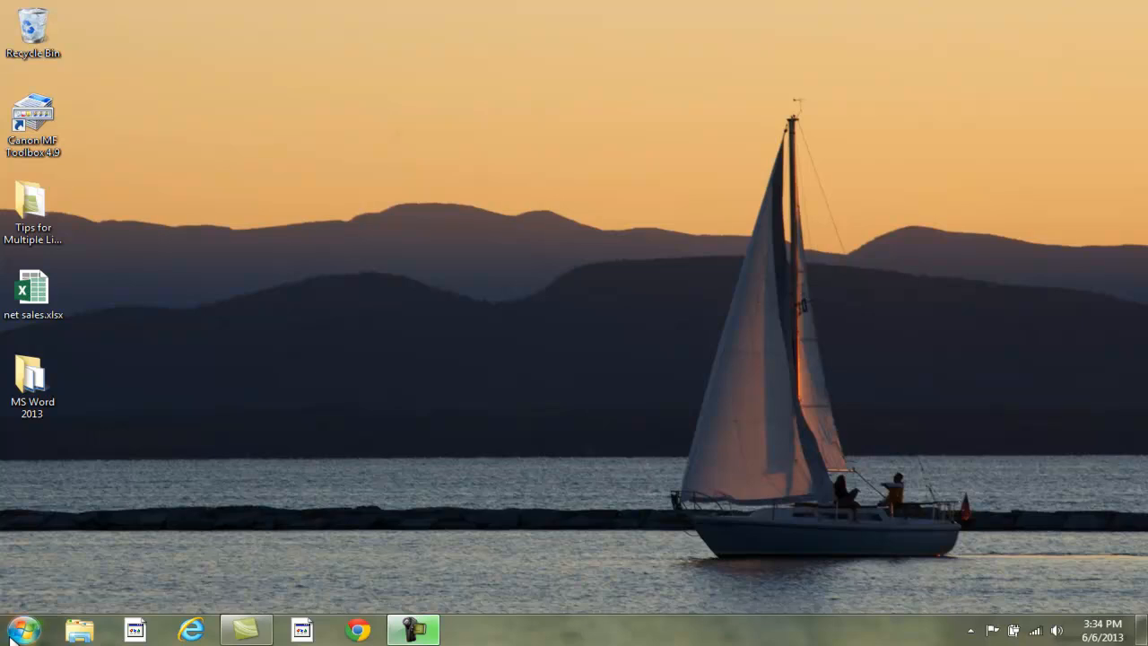
- Expand the Microsoft Office 2013 folder in the Start menu's All Programs list
left_click(10, 628)
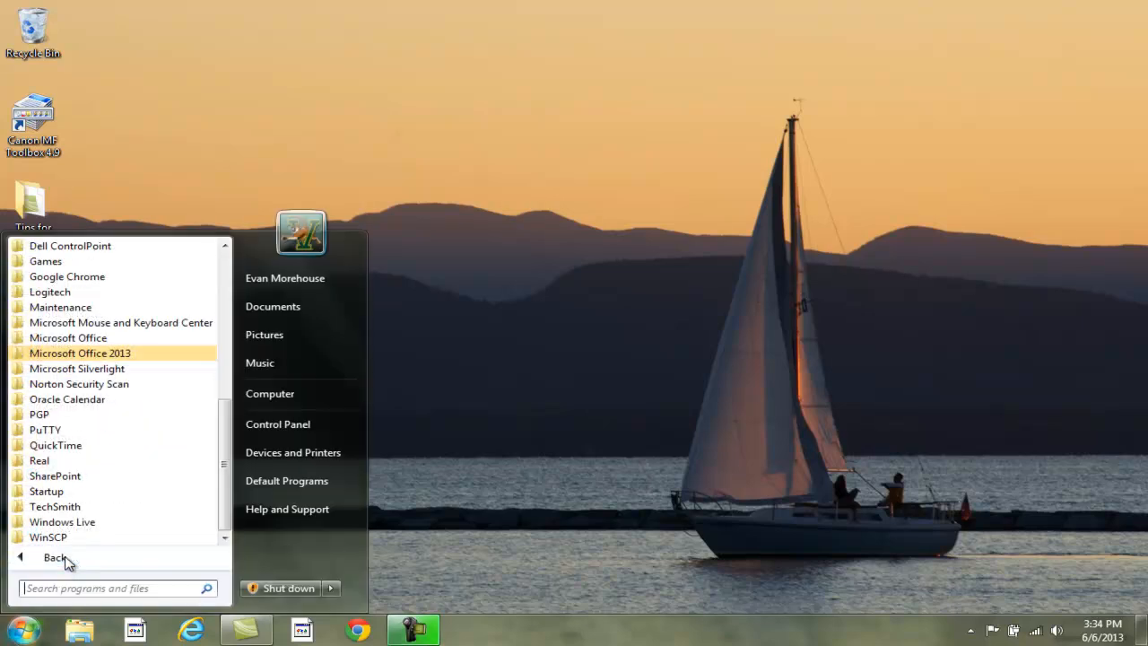
left_click(79, 352)
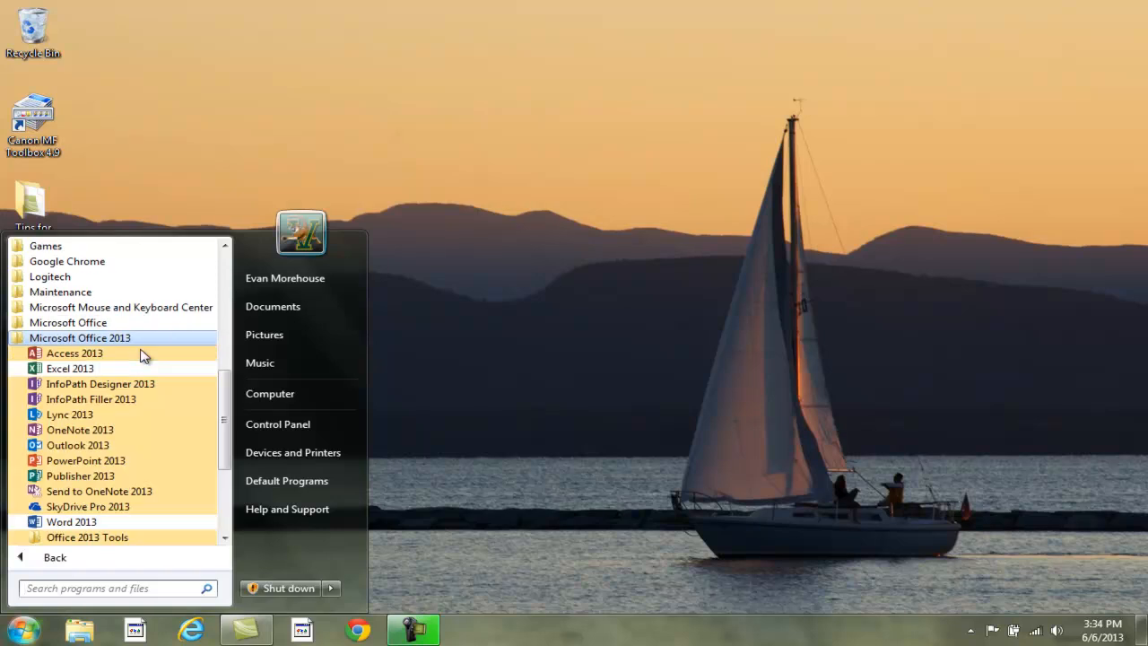
mouse_move(70, 367)
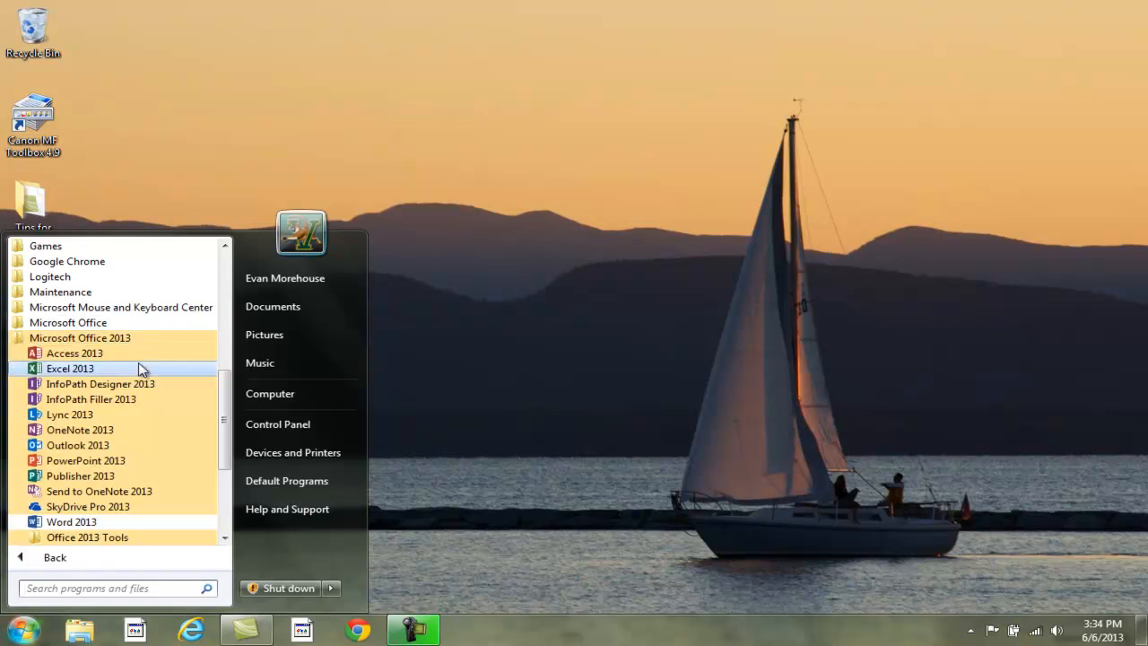
- Launch Excel 2013 and create a new blank workbook from the start screen
left_click(70, 368)
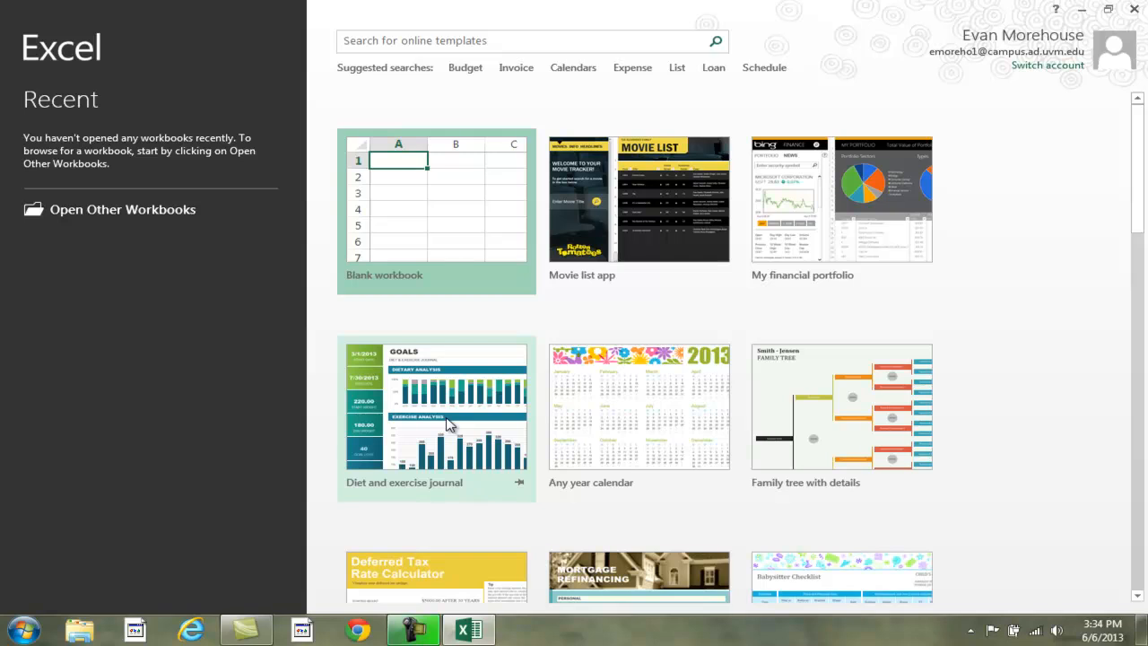
mouse_move(449, 427)
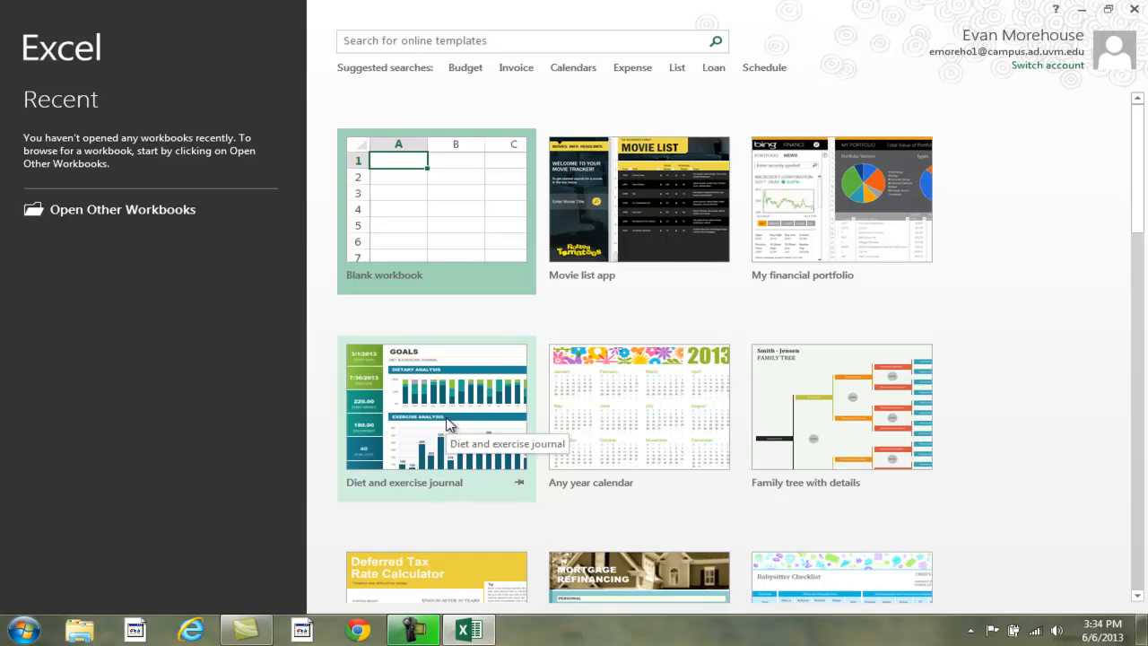
left_click(436, 197)
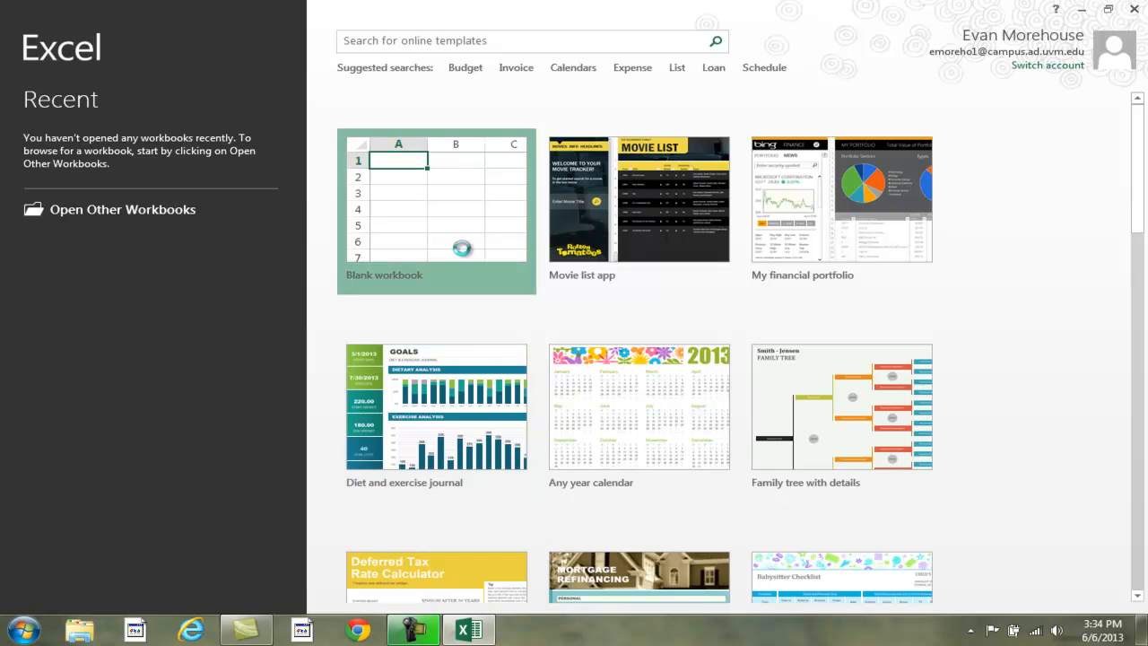
- Enter 'sample' in A1 and copy it down into A2 with Ctrl+D
left_click(436, 198)
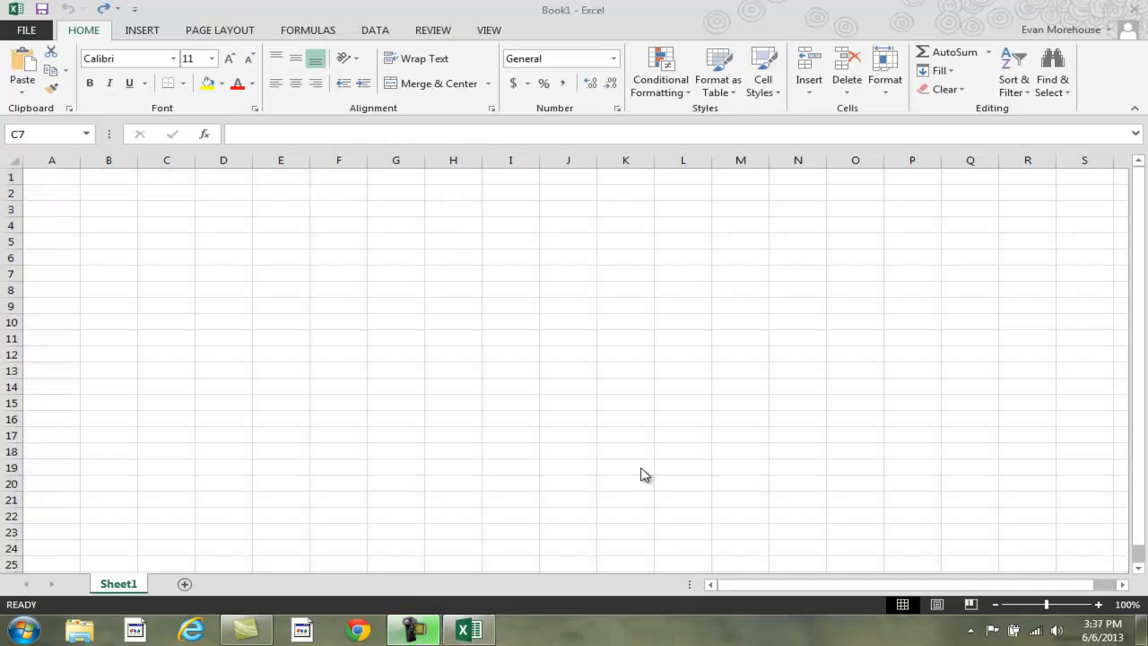
mouse_move(645, 476)
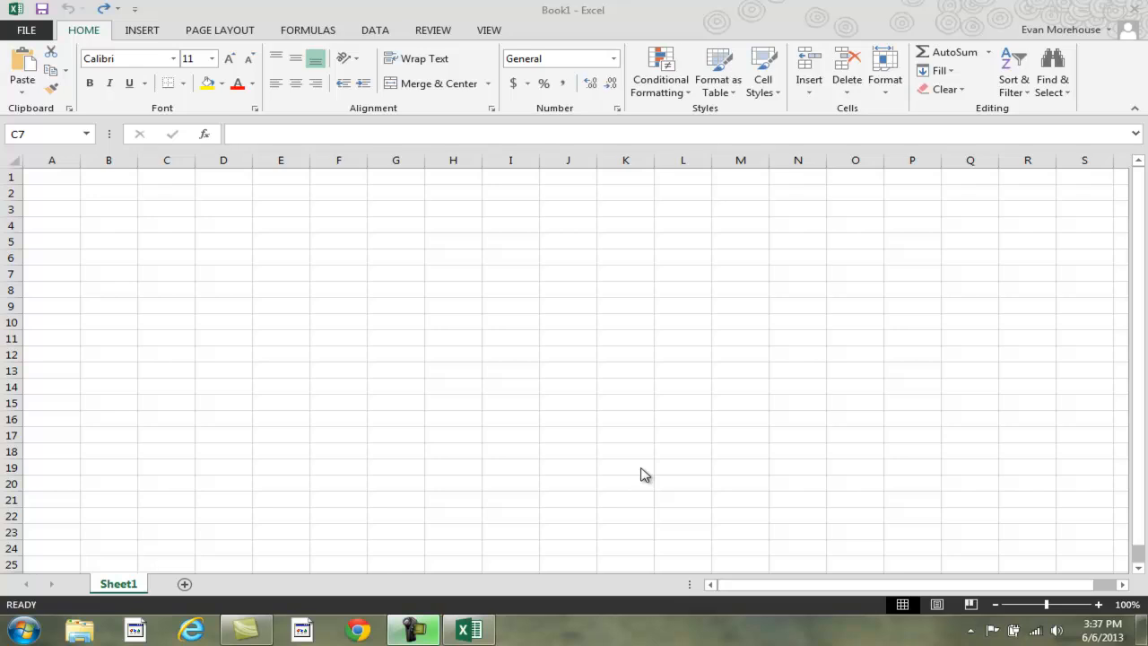
mouse_move(484, 388)
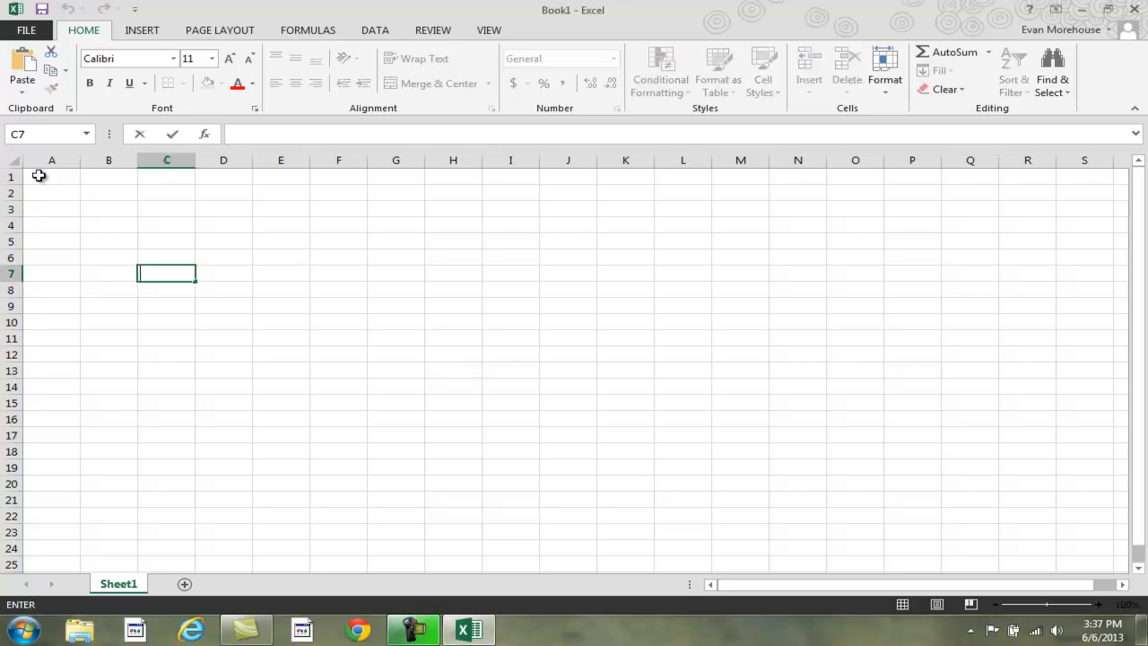
type("sample")
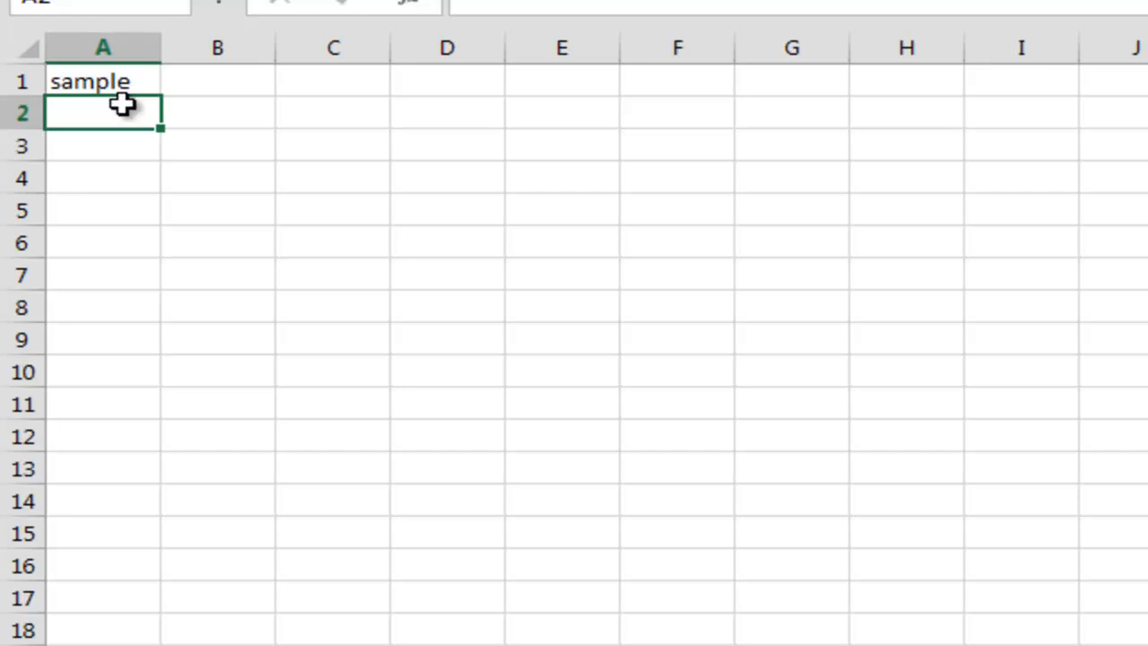
type("sample")
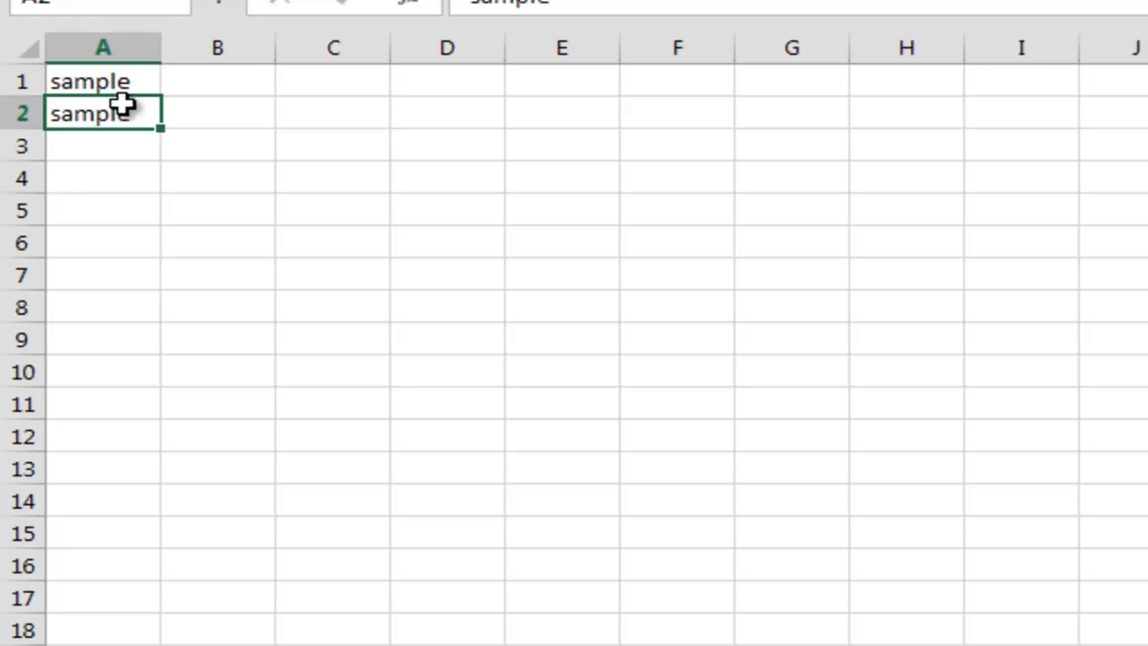
mouse_move(414, 383)
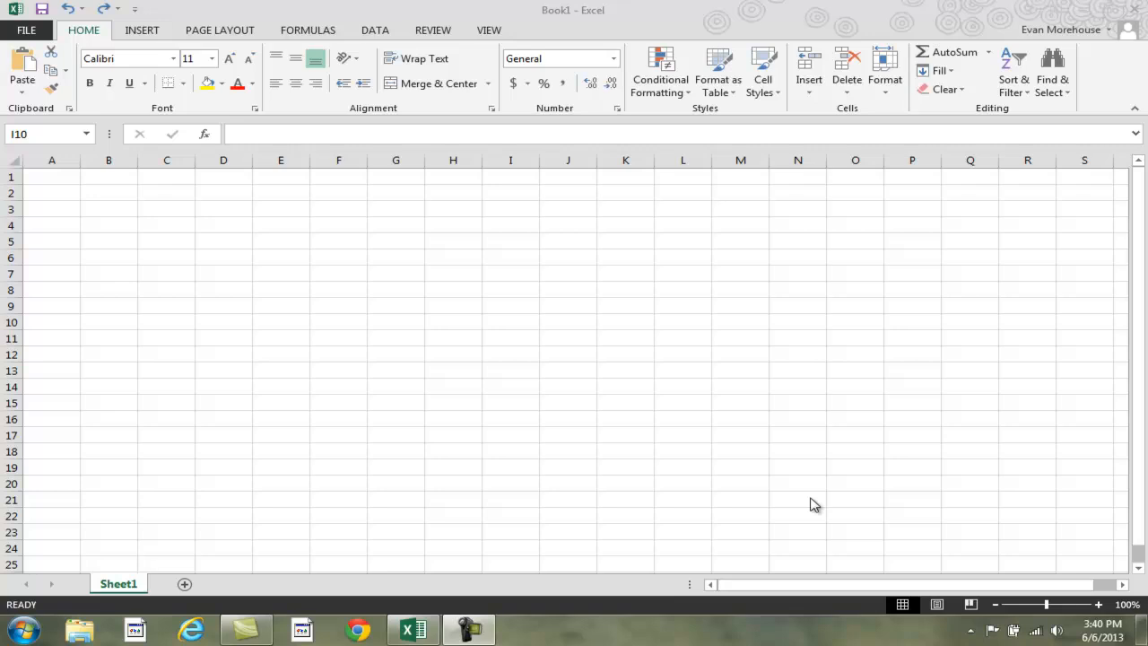
- Enter 'sample' in a cell and fill it down the column to row 22
left_click(509, 321)
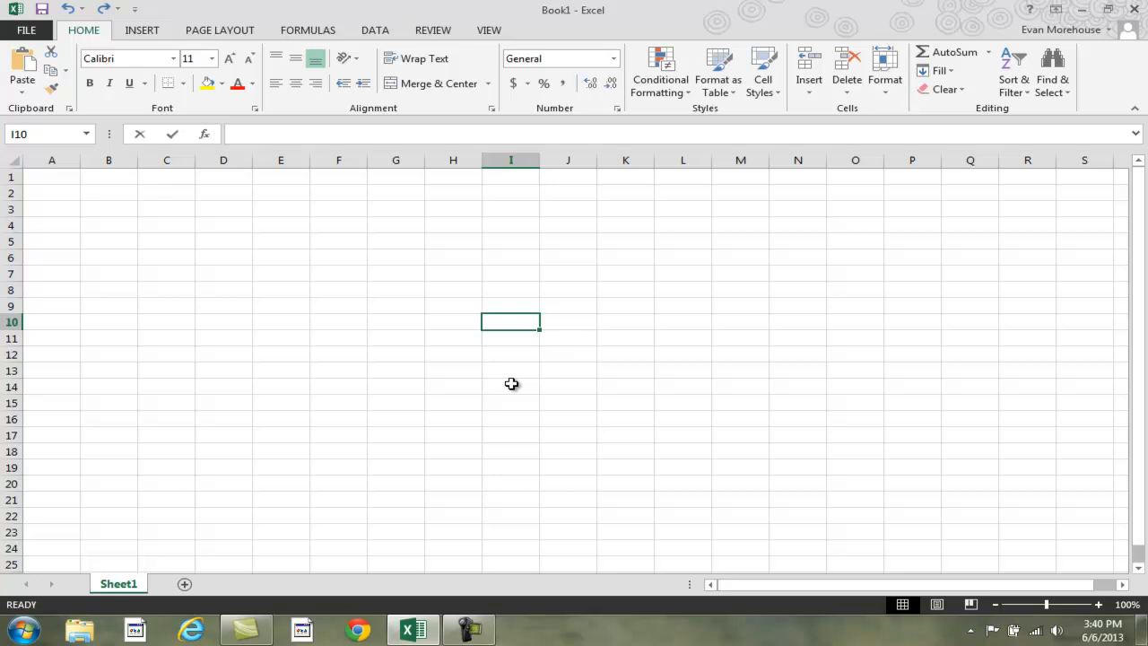
type("sample")
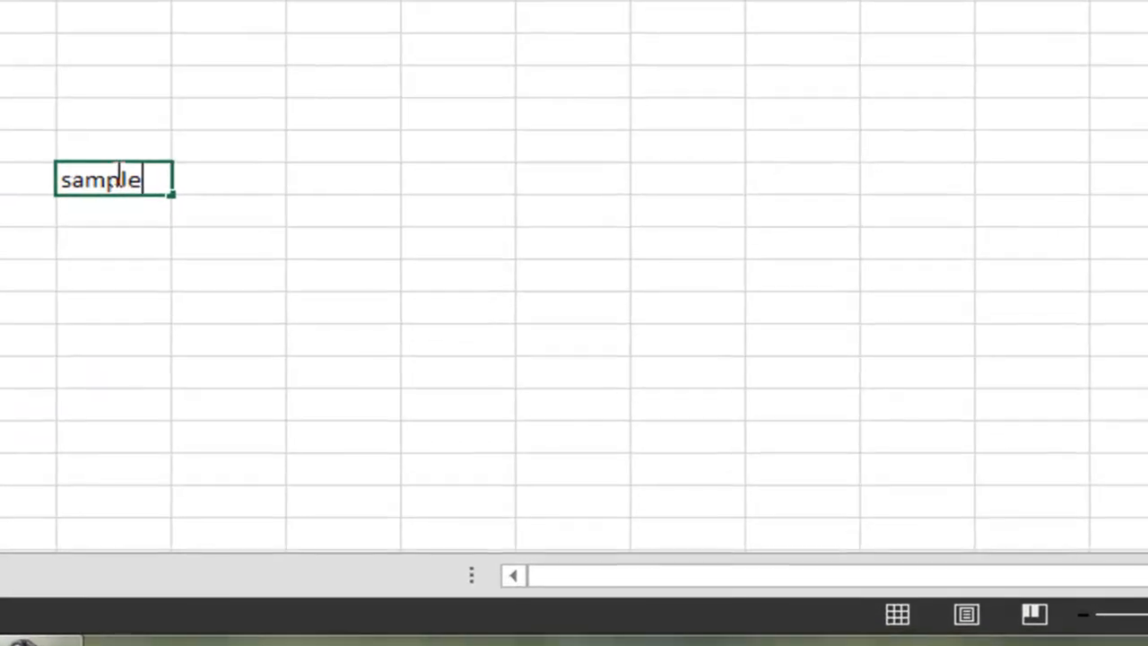
mouse_move(260, 208)
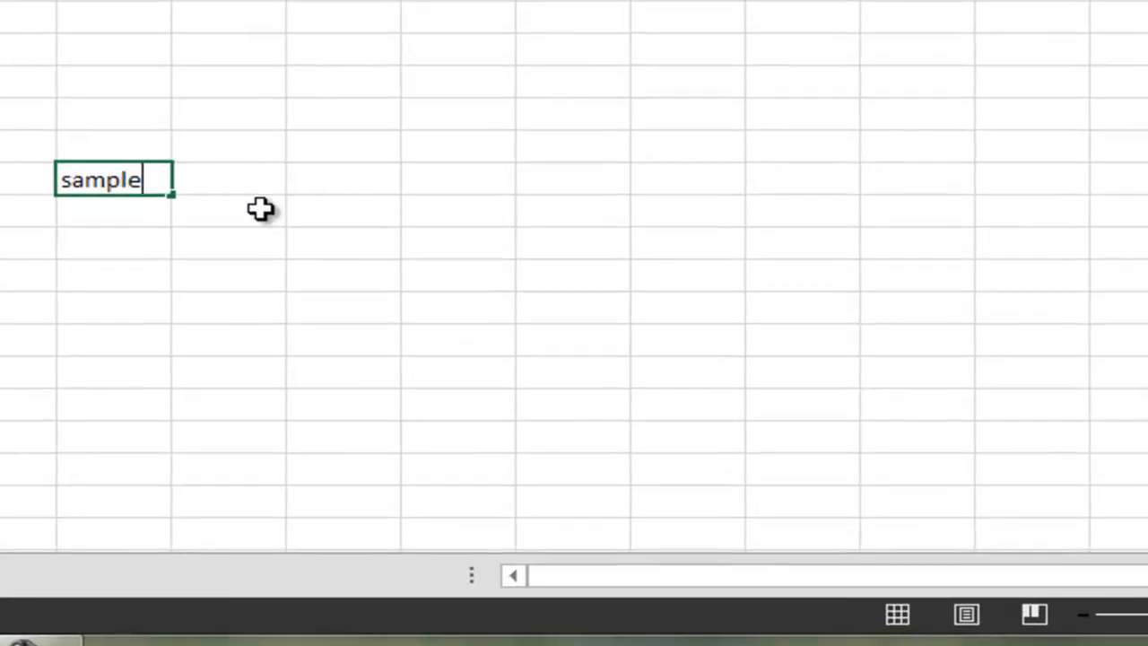
left_click(229, 212)
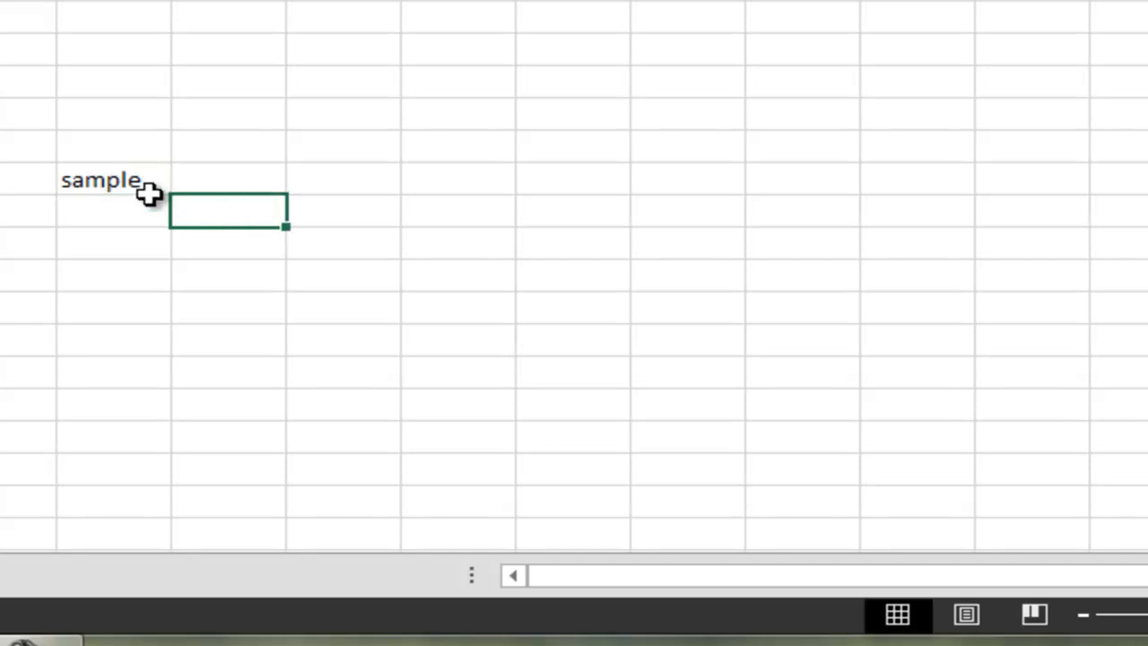
left_click(111, 180)
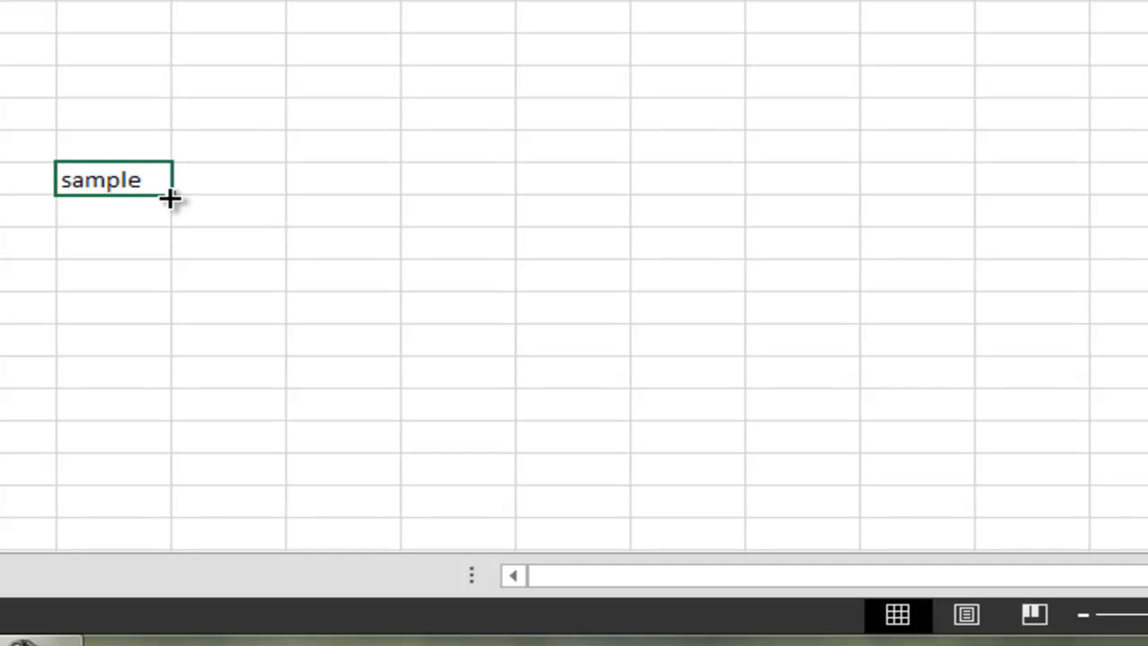
left_click_drag(169, 201, 169, 371)
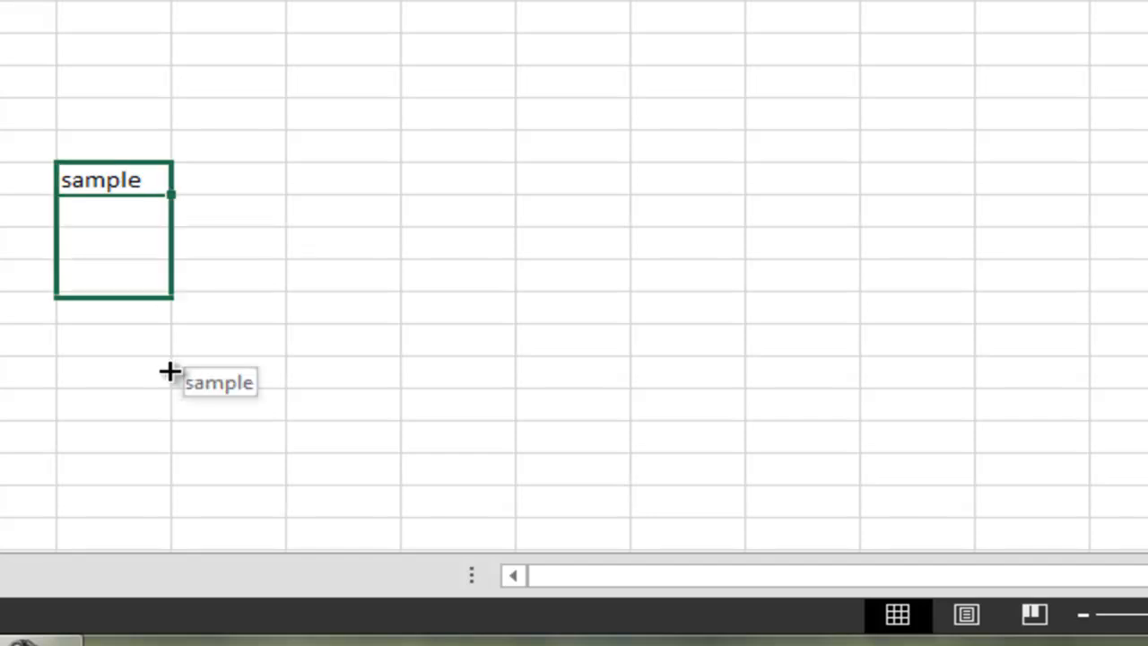
left_click_drag(171, 194, 170, 452)
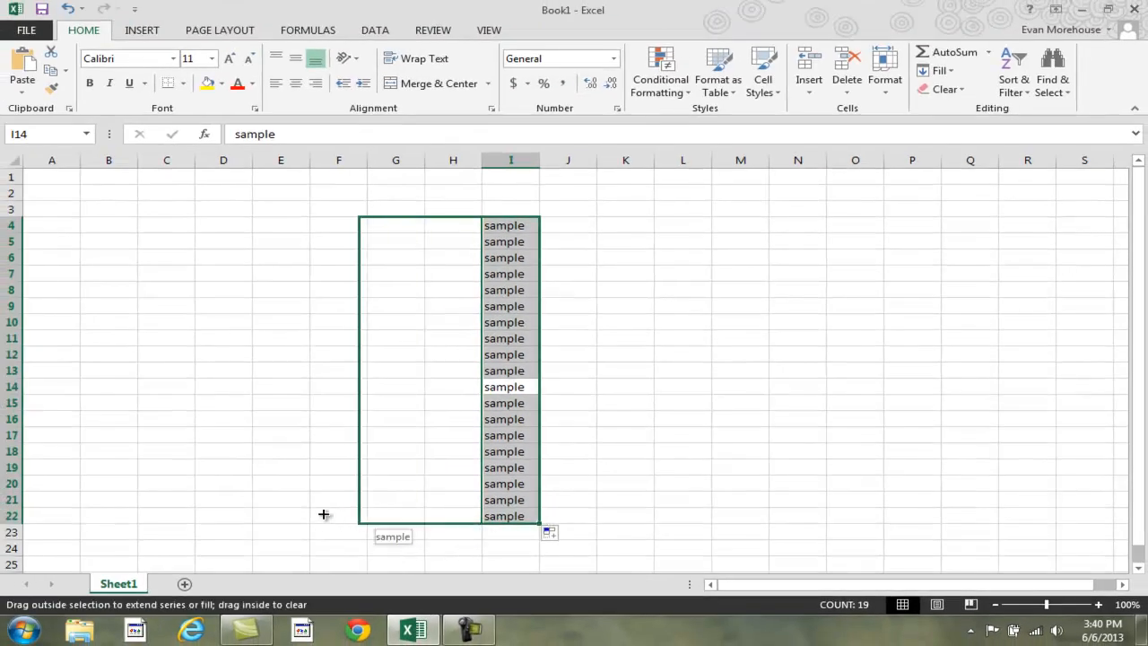
- Fill the 'sample' column leftward to F and rightward to L
left_click_drag(538, 517, 322, 517)
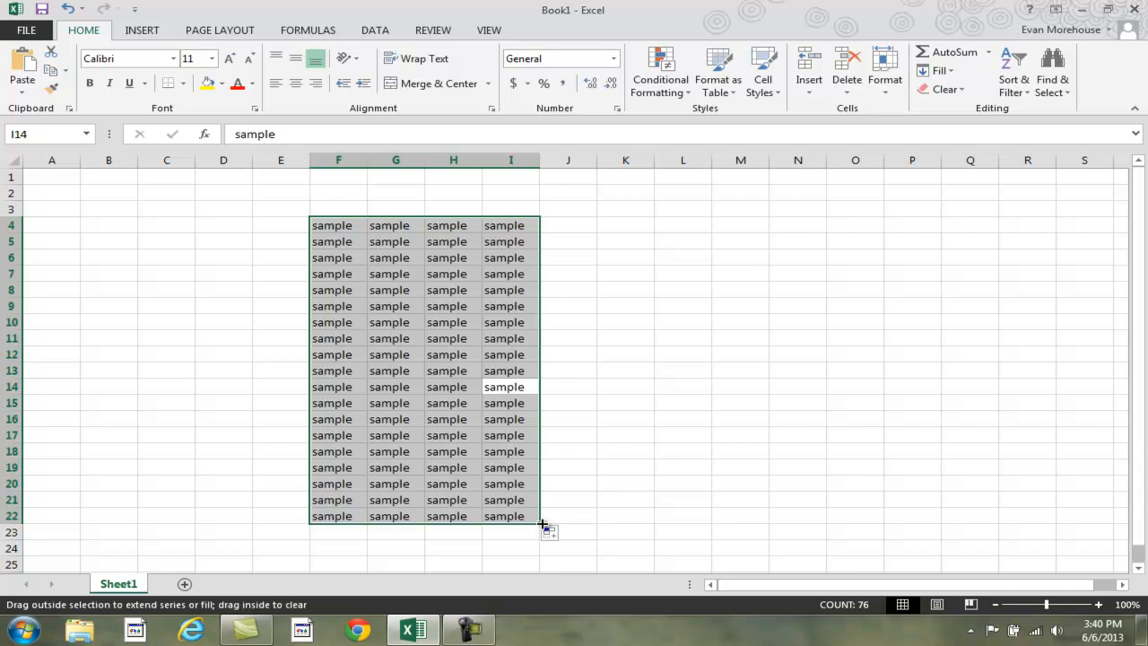
left_click_drag(538, 524, 710, 524)
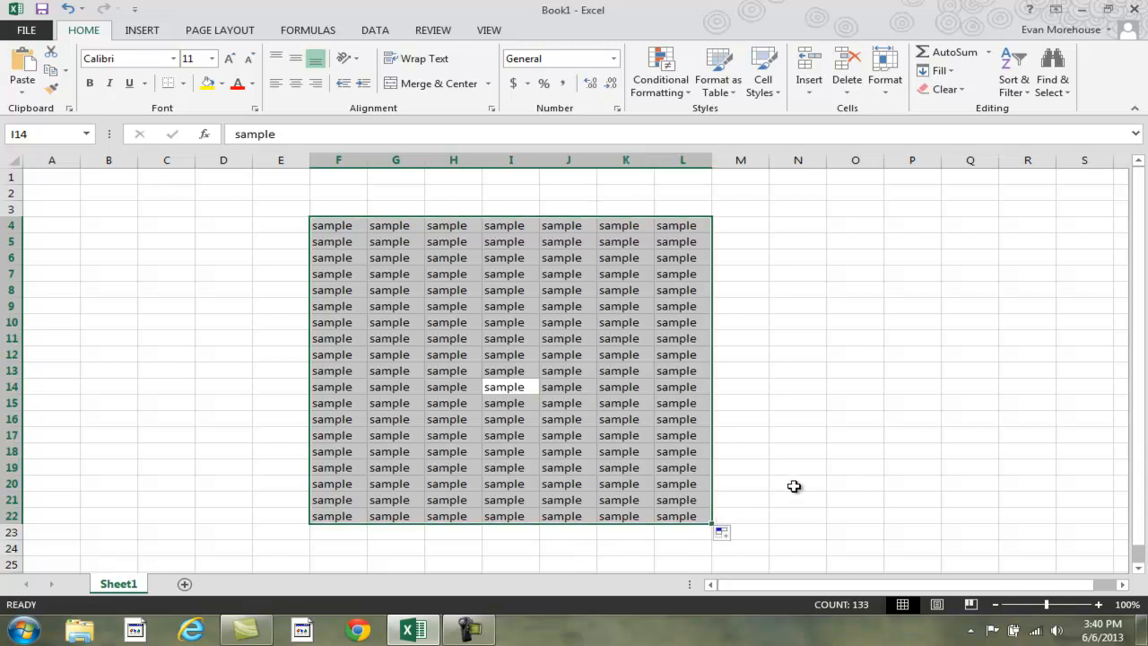
left_click(793, 484)
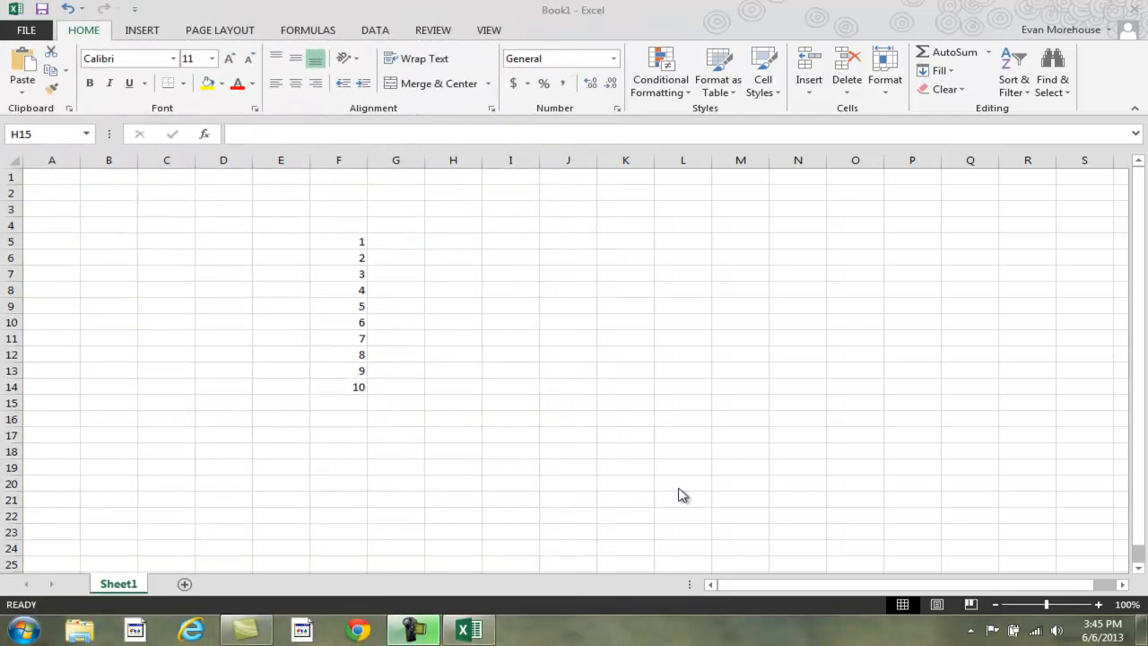
mouse_move(481, 371)
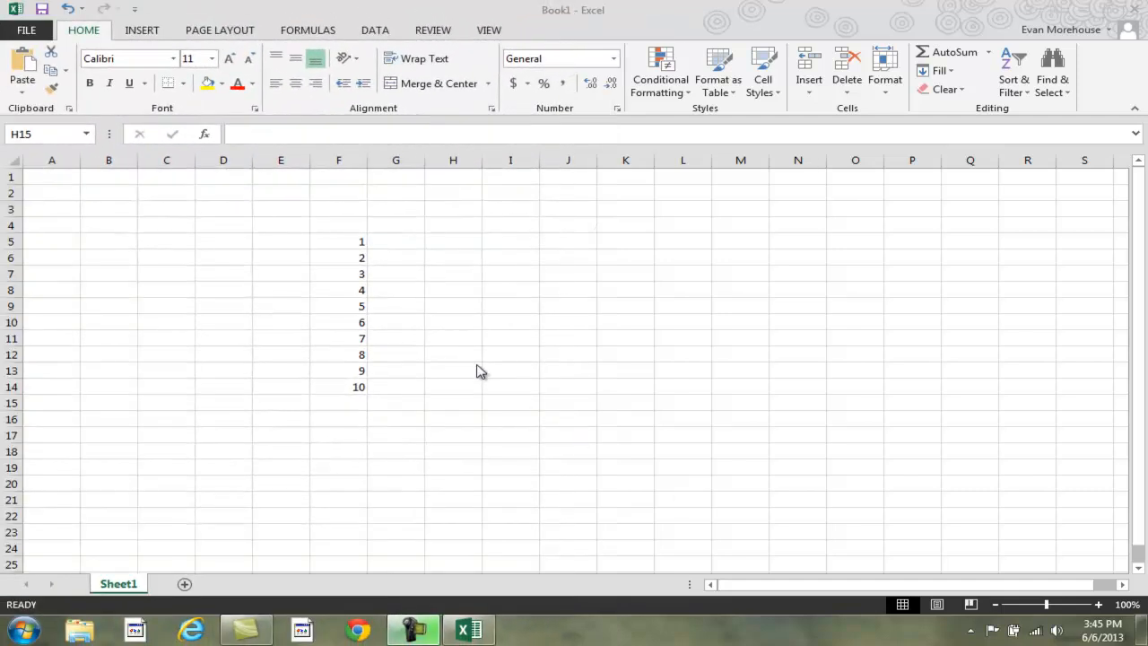
- Copy the 1–10 column across four adjacent columns with Ctrl+R fill right
left_click_drag(337, 241, 336, 353)
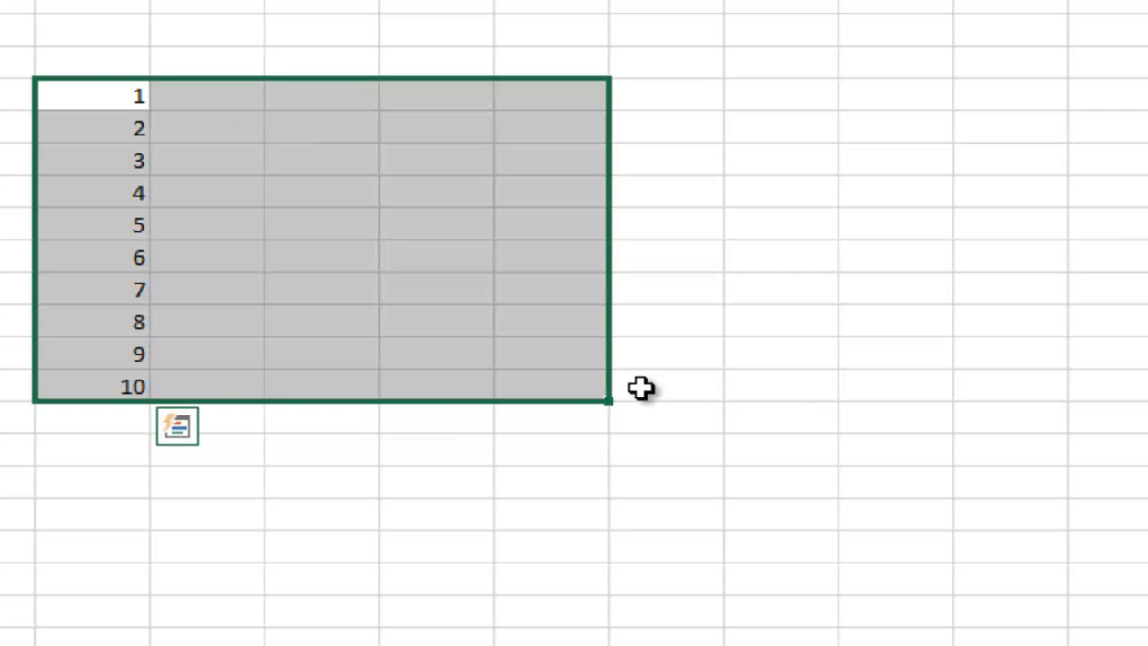
left_click_drag(140, 97, 592, 388)
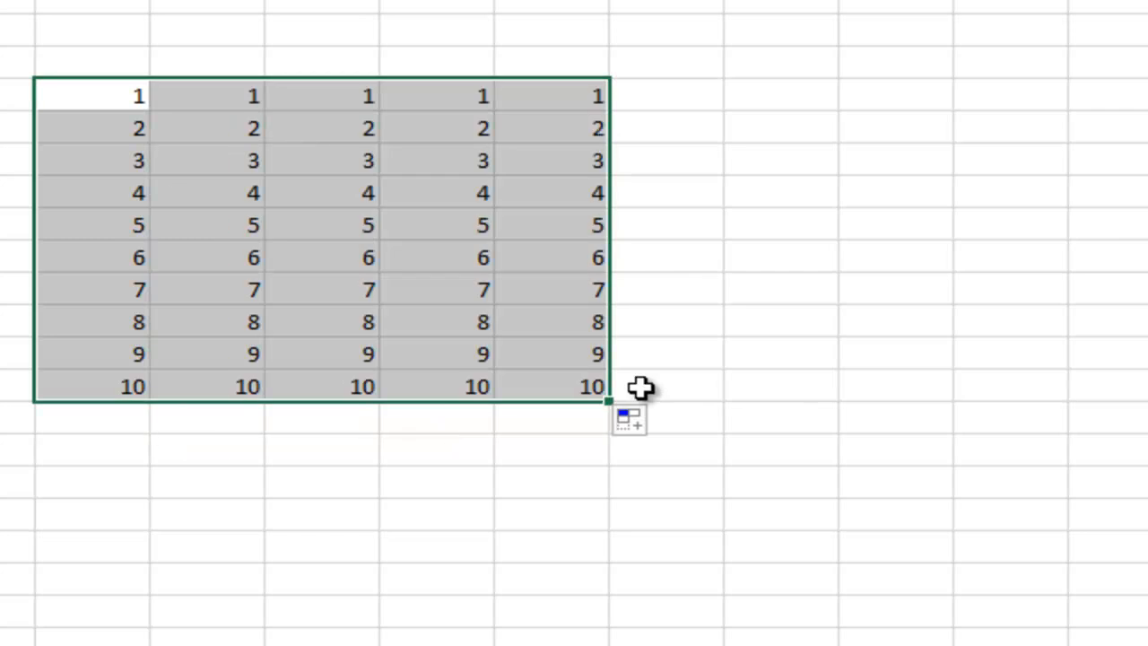
mouse_move(427, 409)
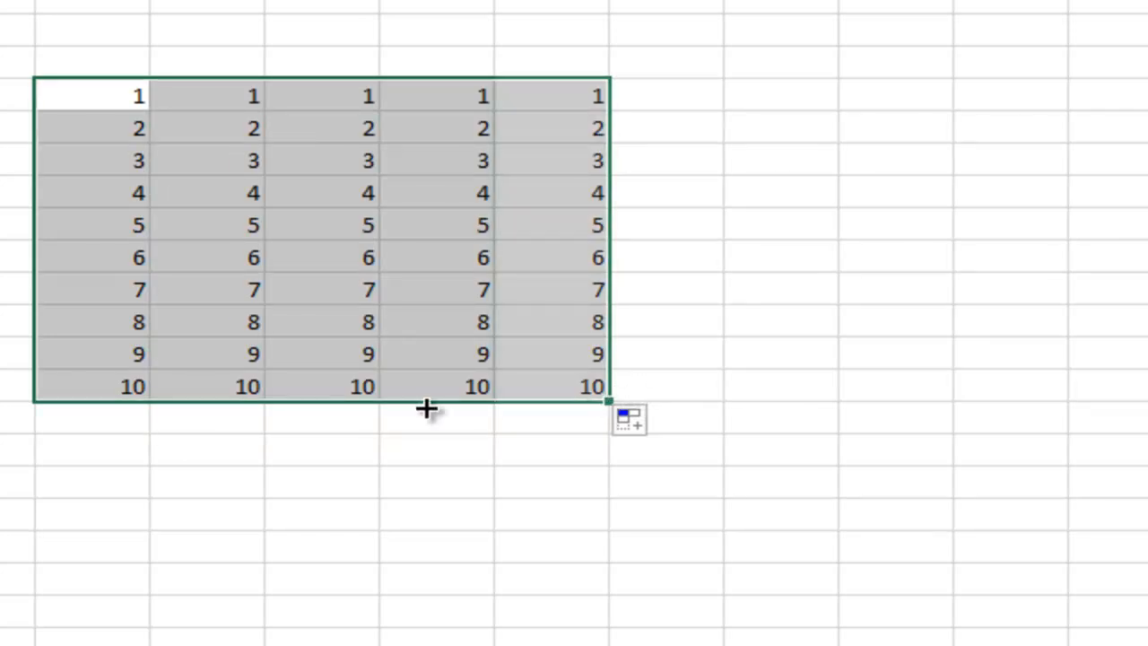